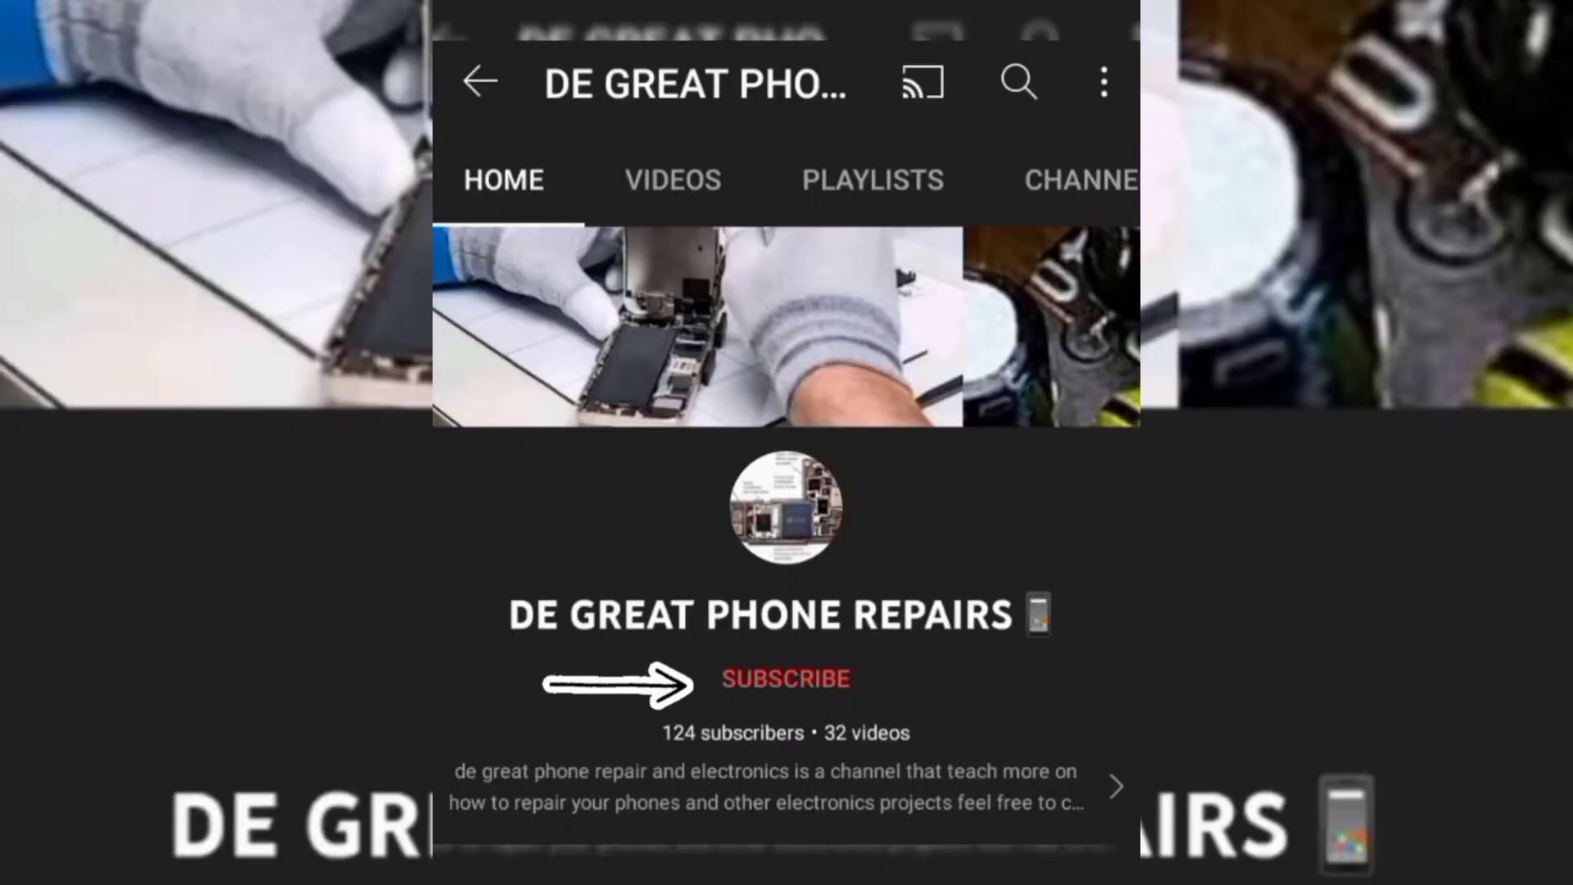
Step: Launch 3uTools from its desktop shortcut as administrator and approve the User Account Control prompt
left_click(785, 678)
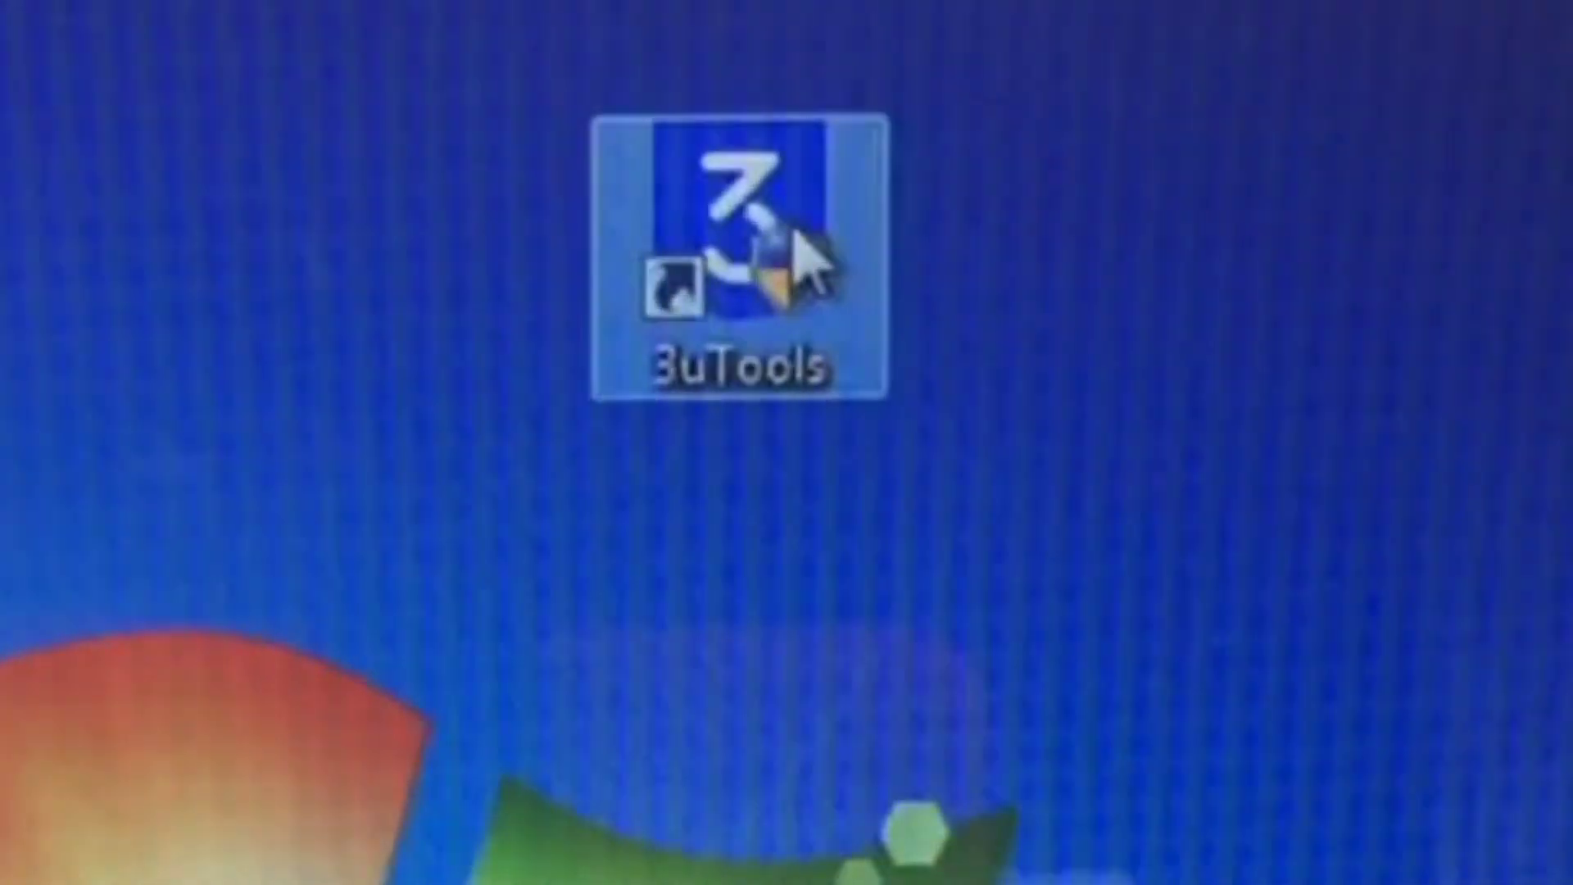
right_click(737, 250)
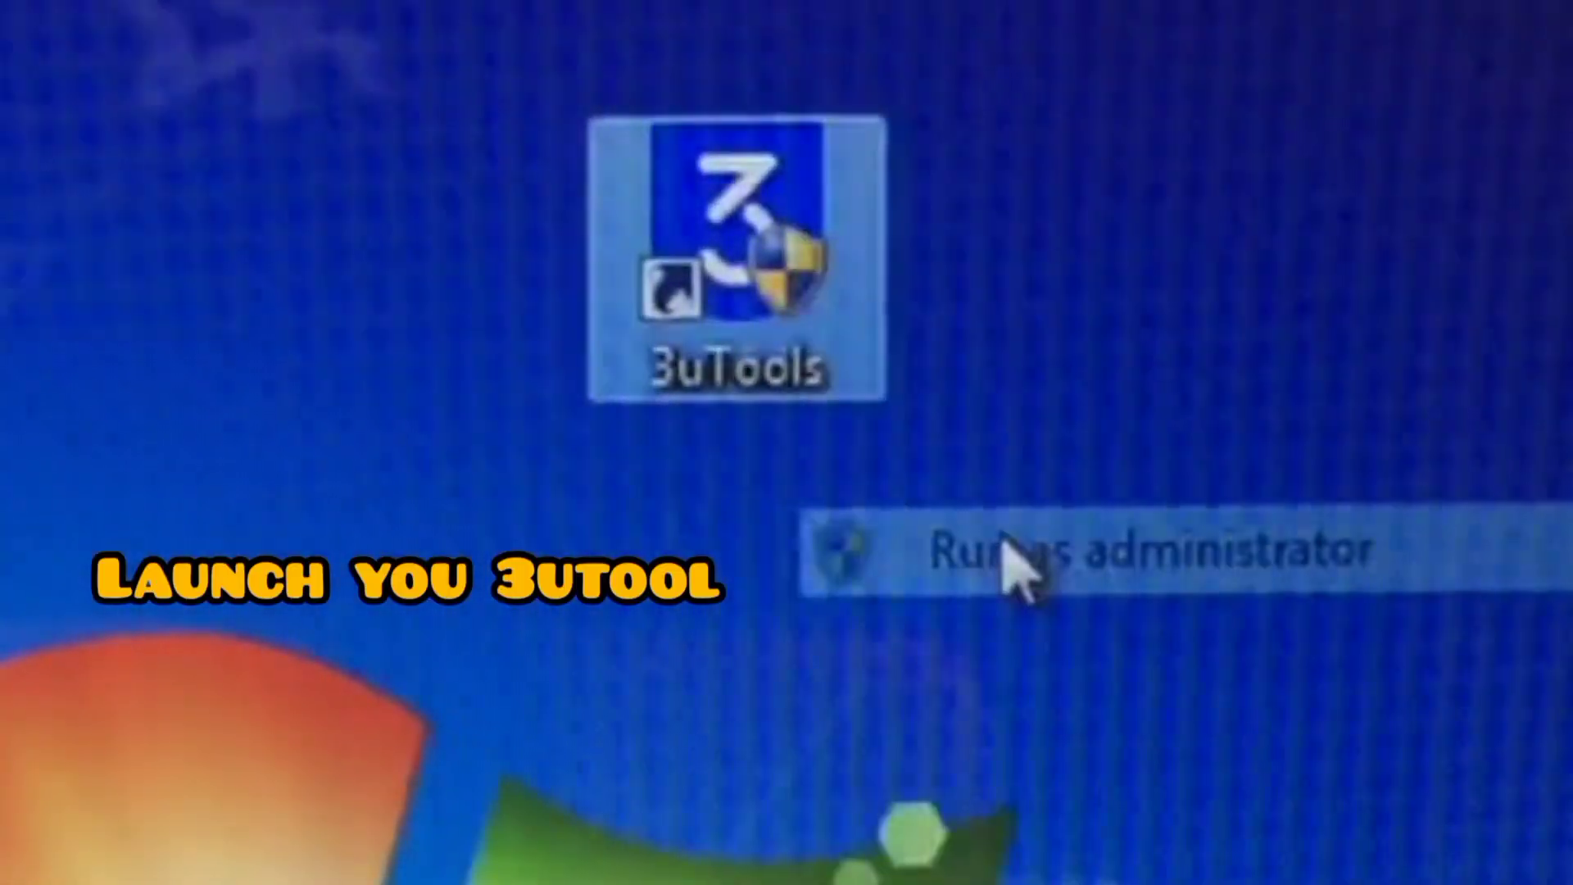
left_click(1083, 551)
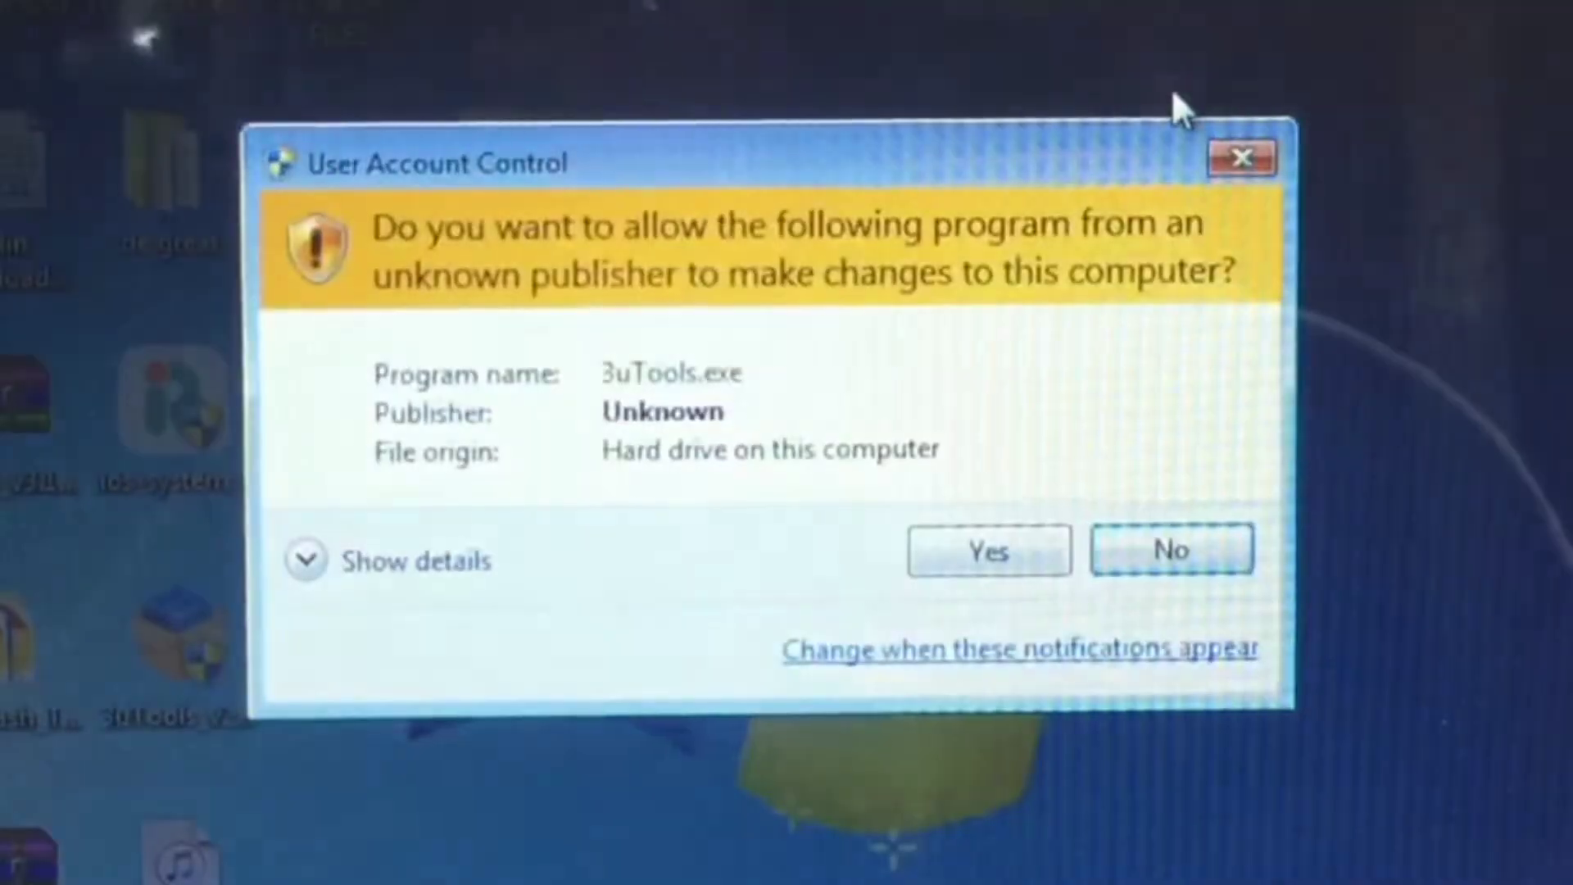
left_click(985, 552)
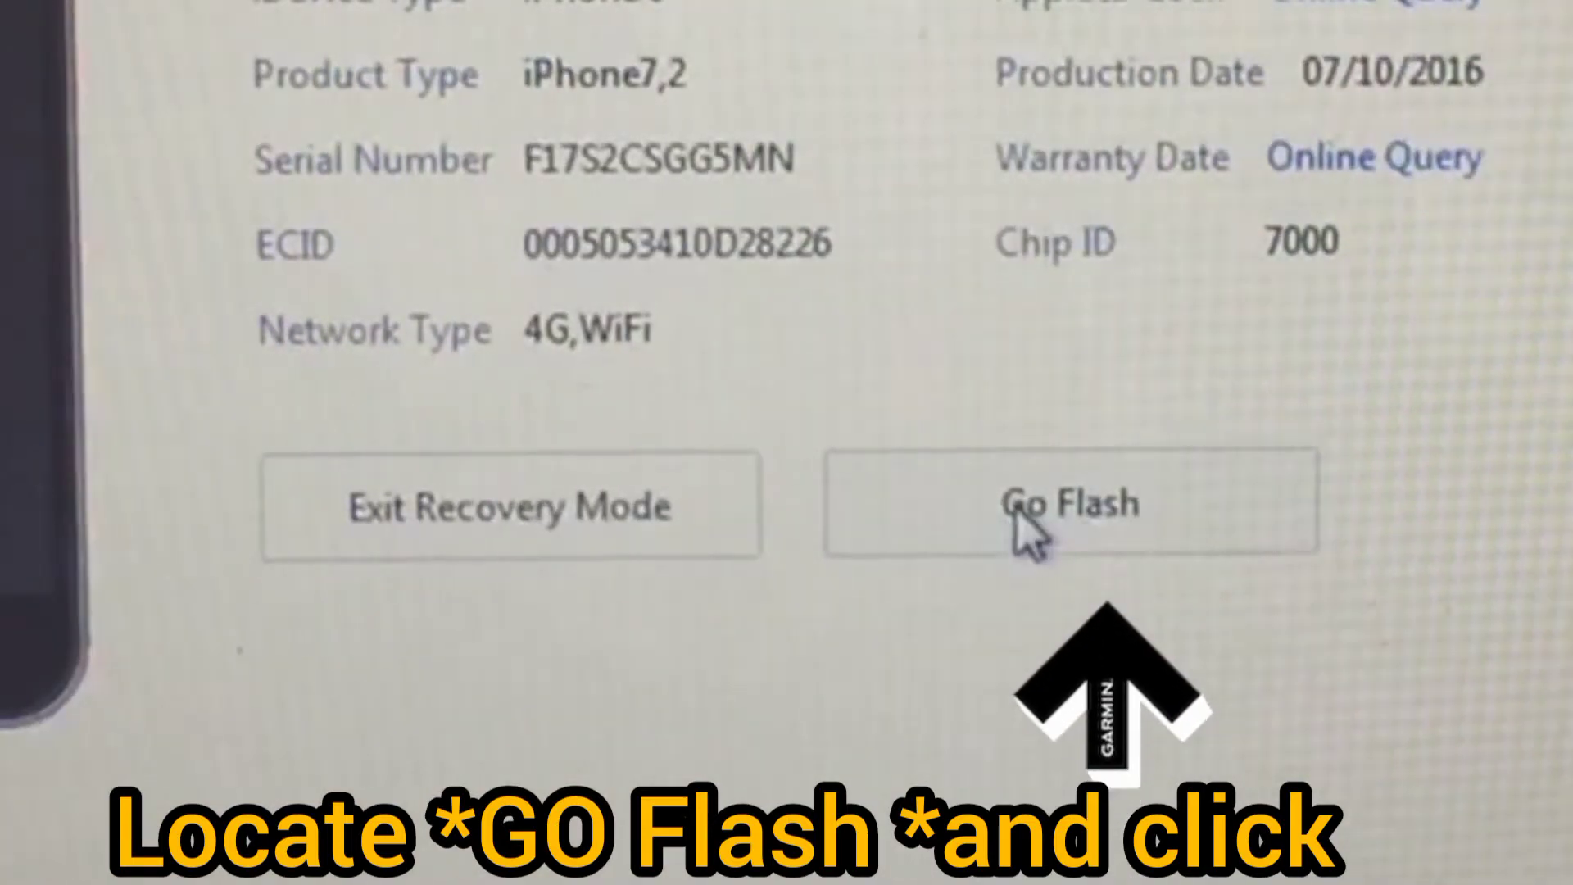
Step: Go to the flashing page for the connected iPhone via Go Flash
left_click(1070, 505)
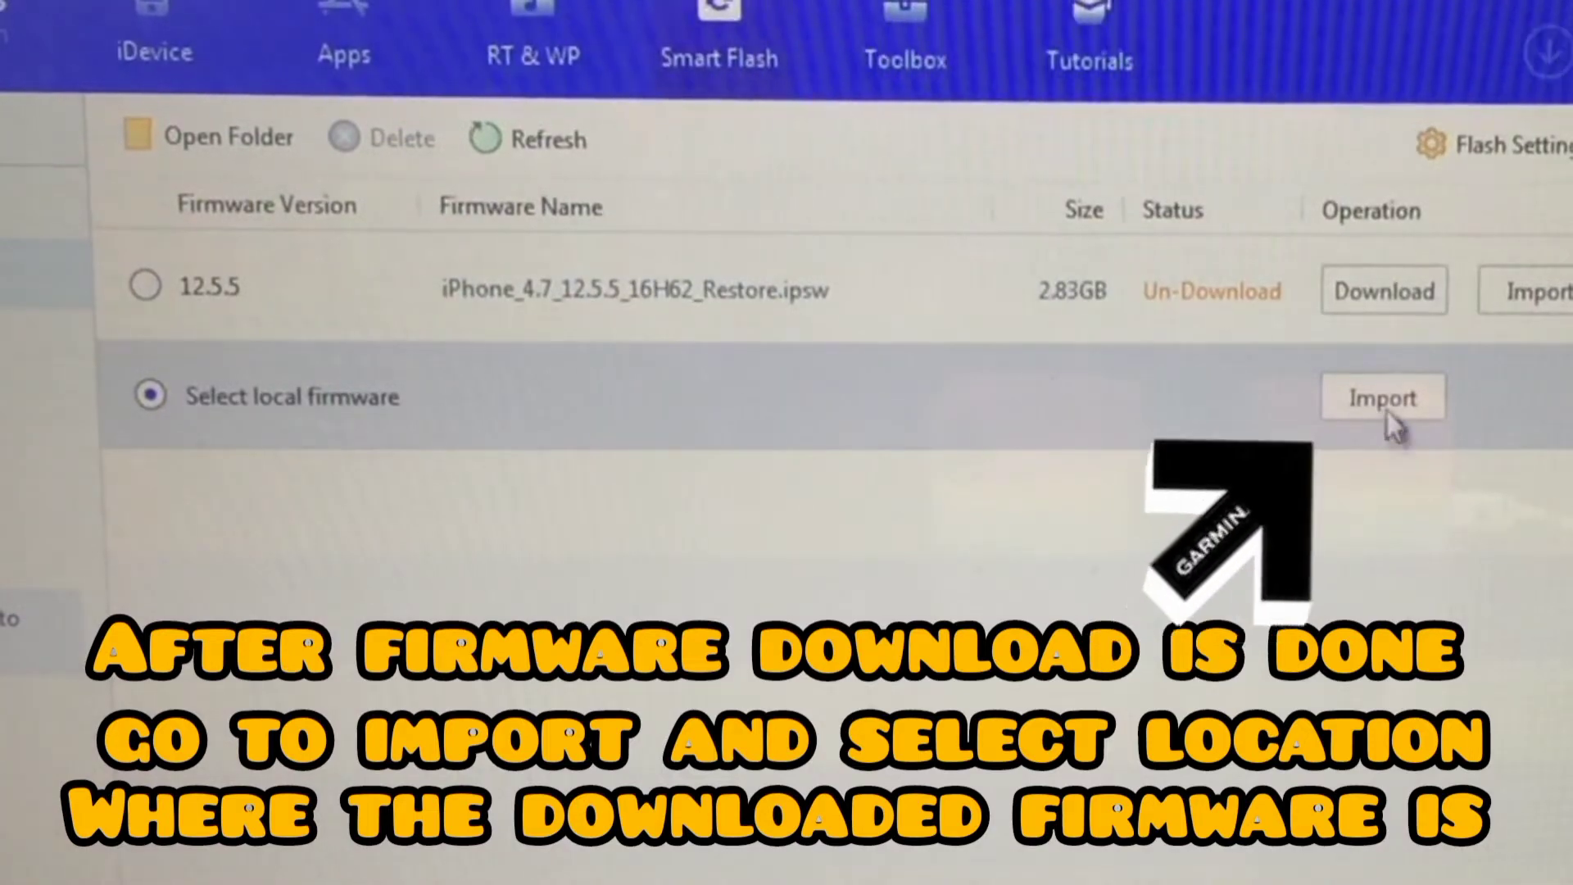
Step: Import the iPhone_4.7_12.5.5_16H62_Restore firmware file from the Desktop
left_click(1382, 396)
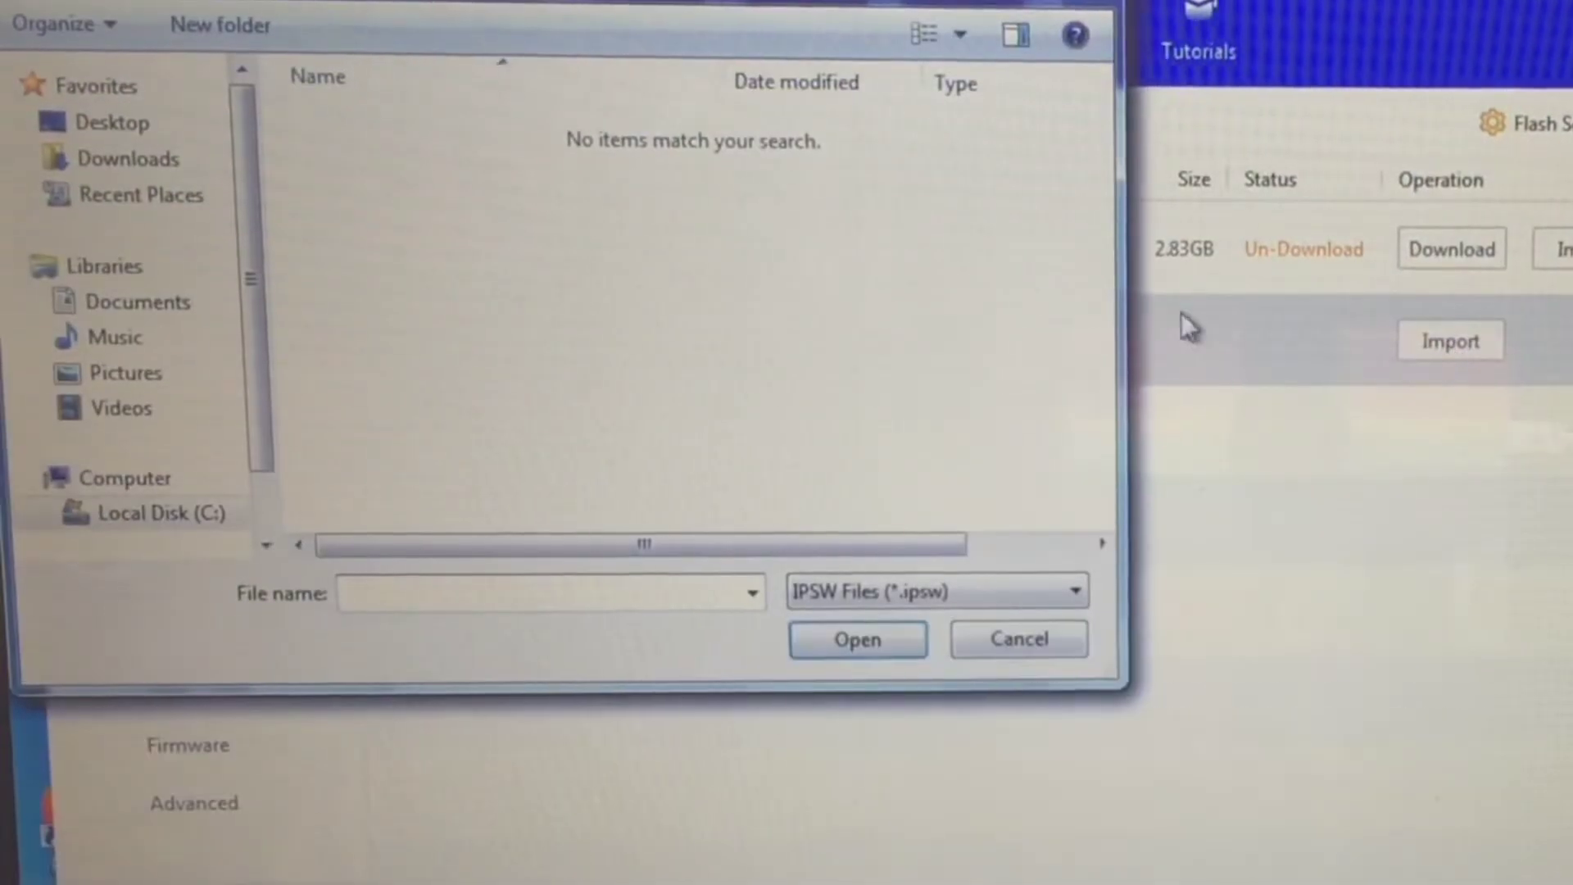
mouse_move(840, 322)
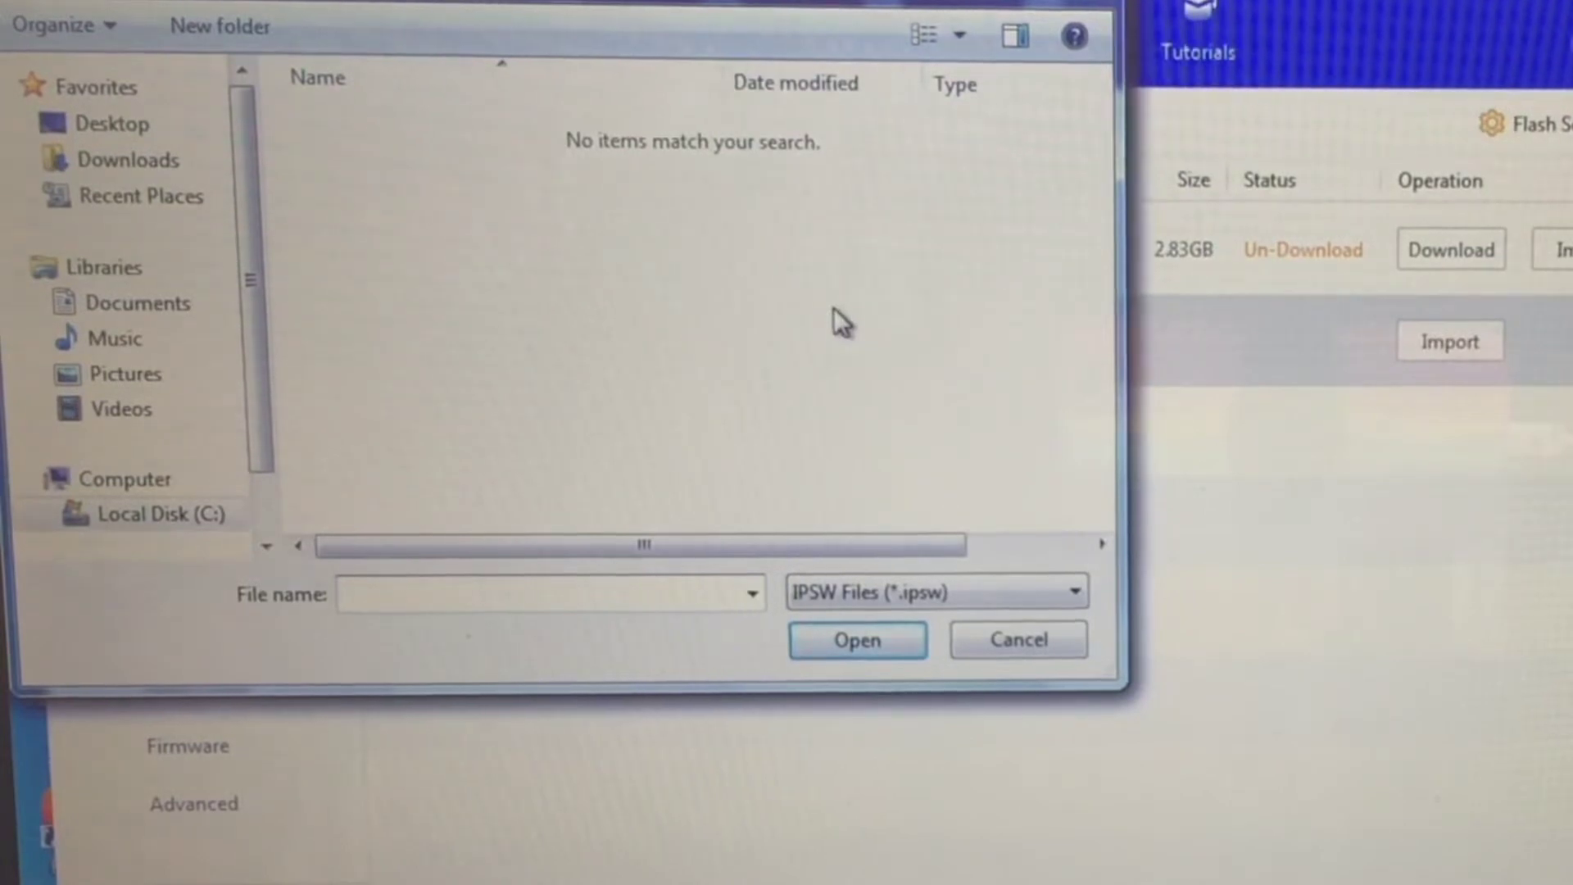
left_click(110, 123)
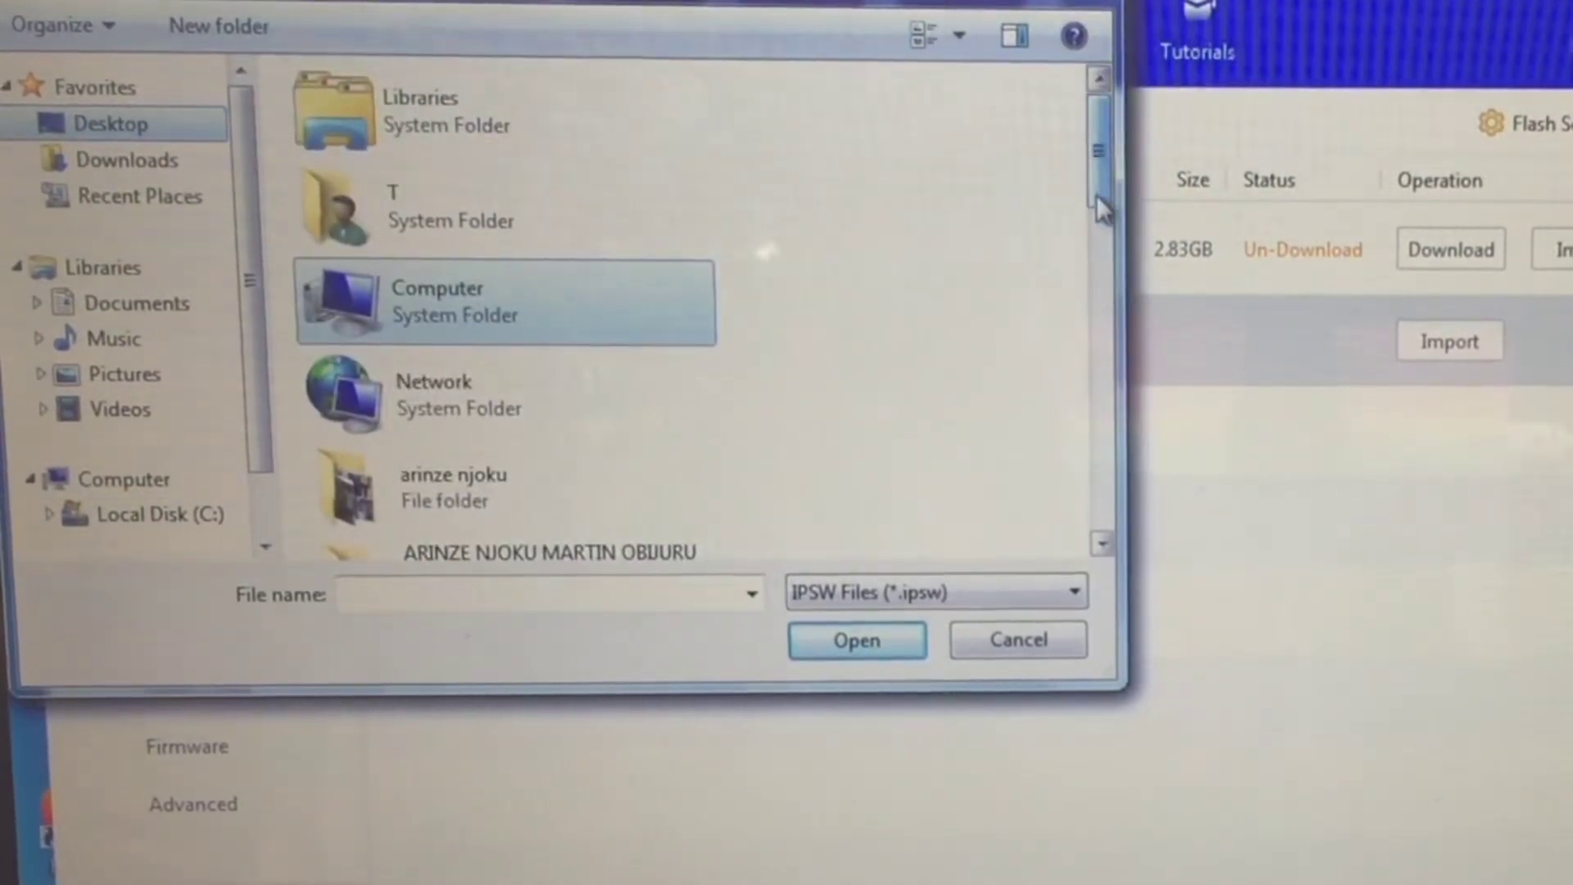
scroll("down", 3)
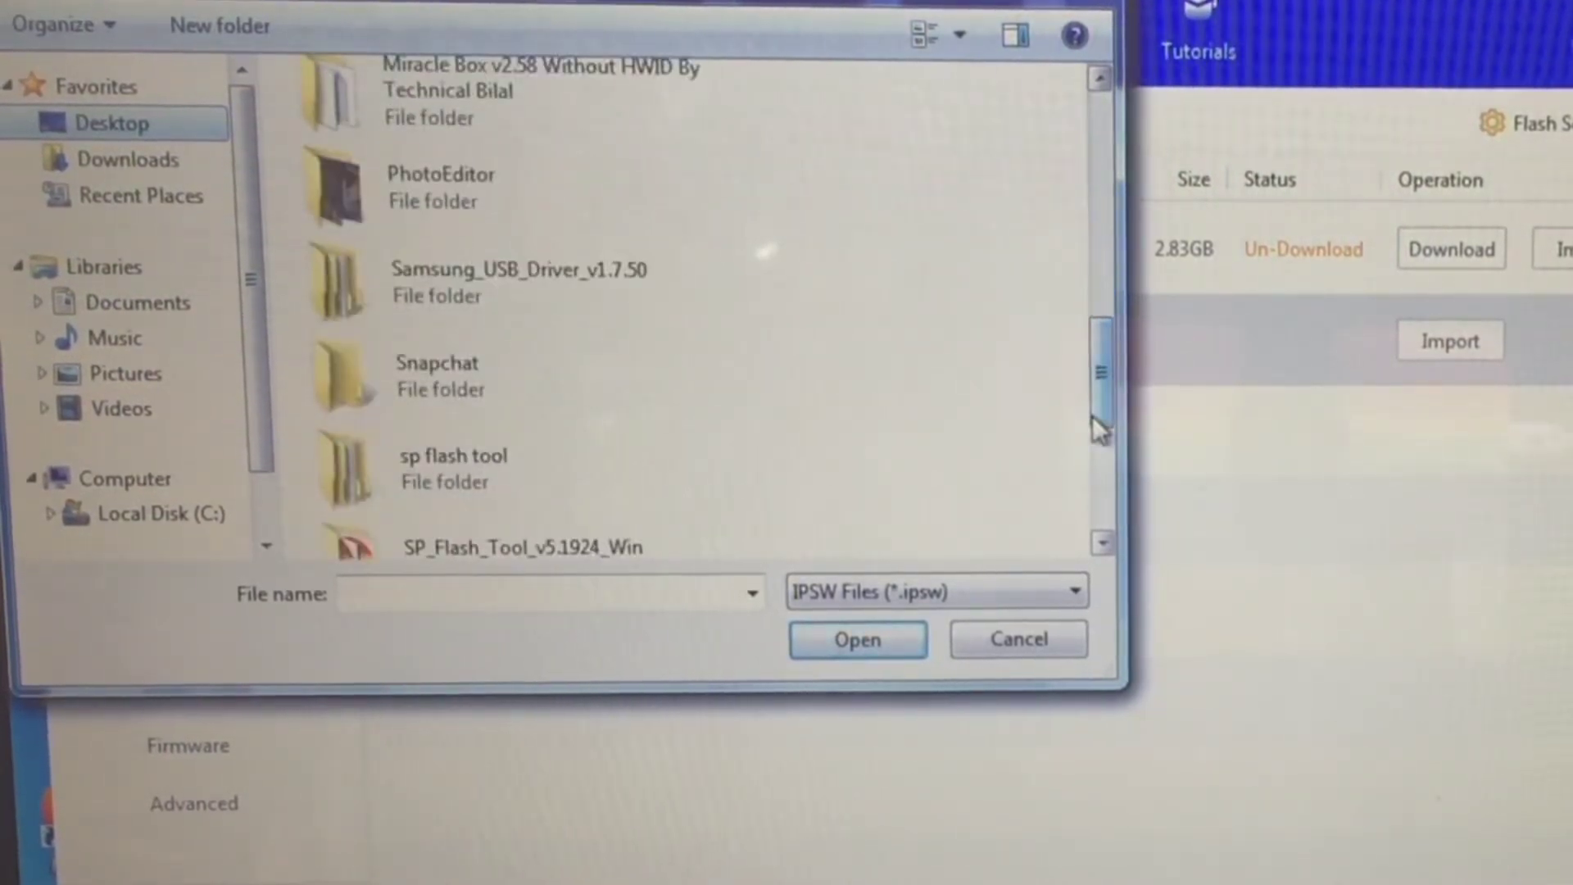
scroll("down", 3)
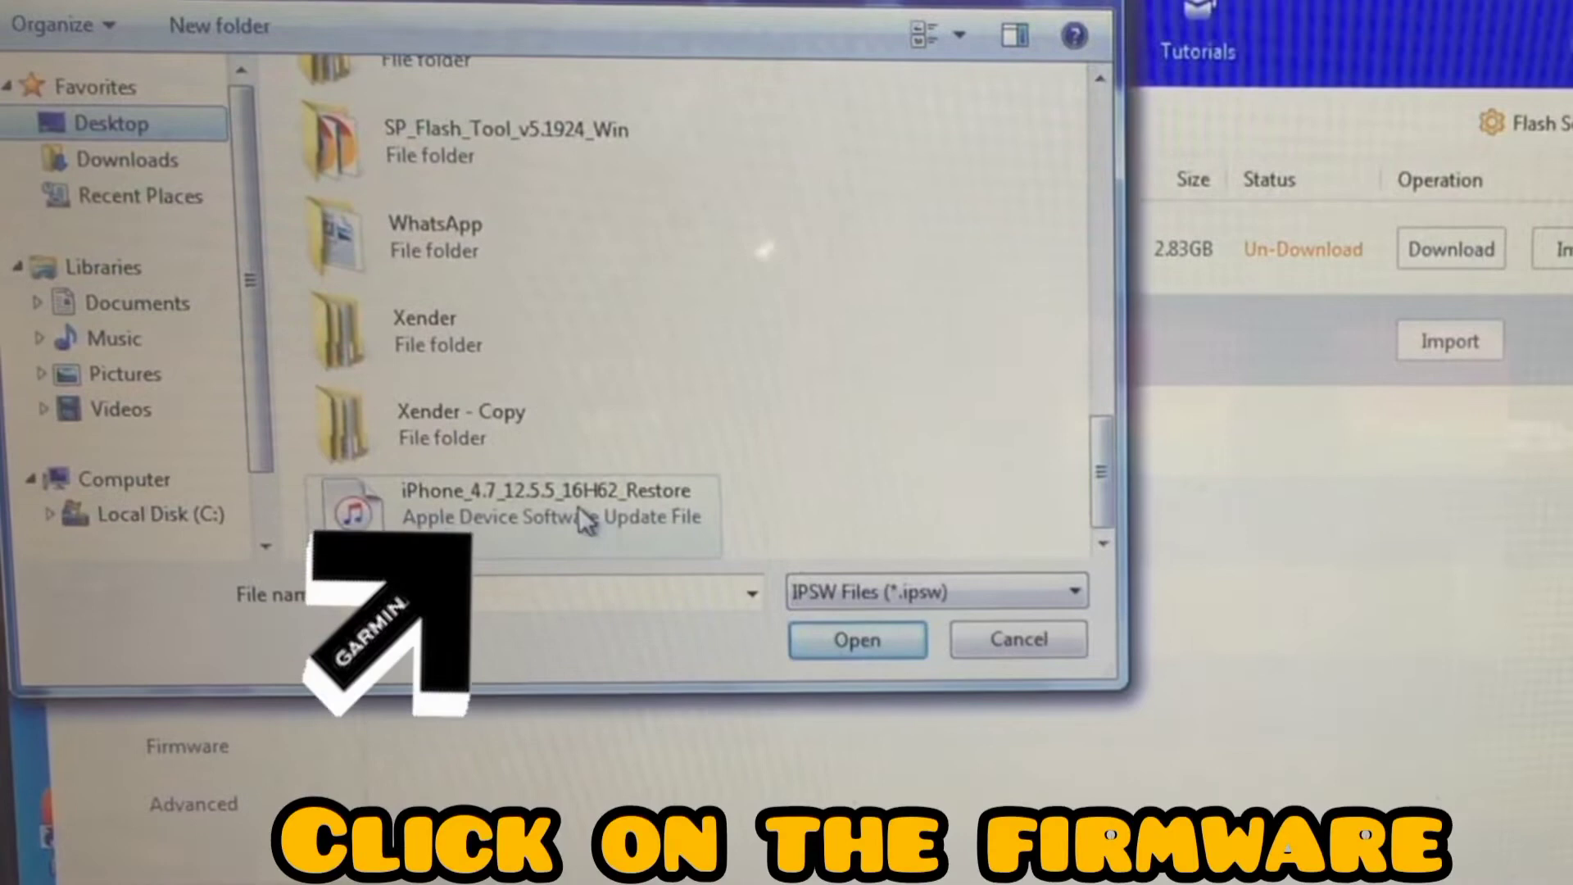
left_click(855, 639)
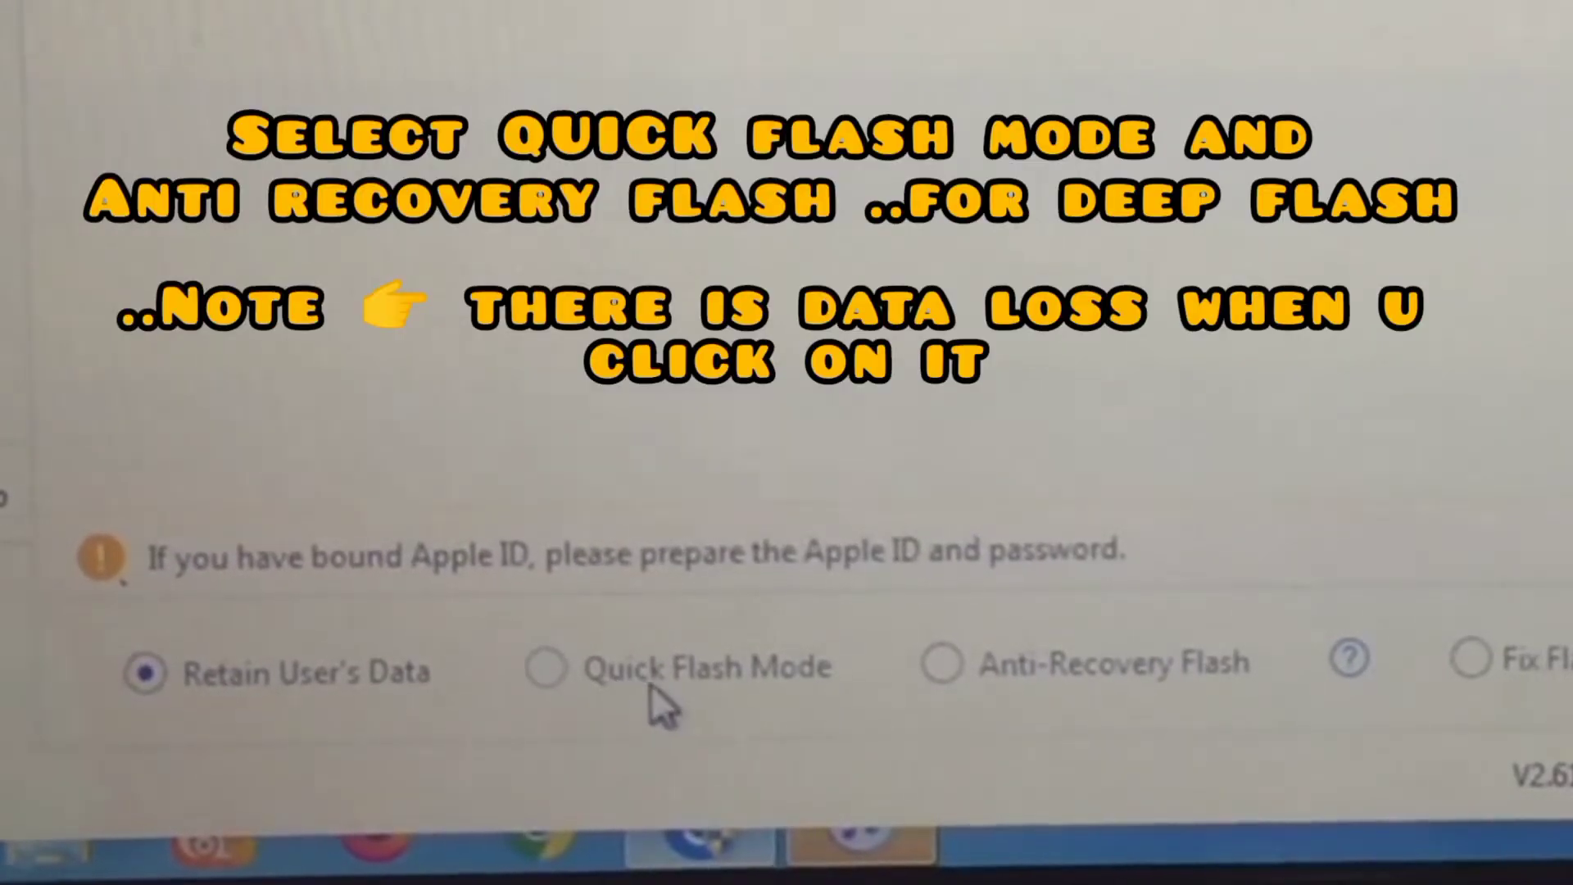
mouse_move(1002, 698)
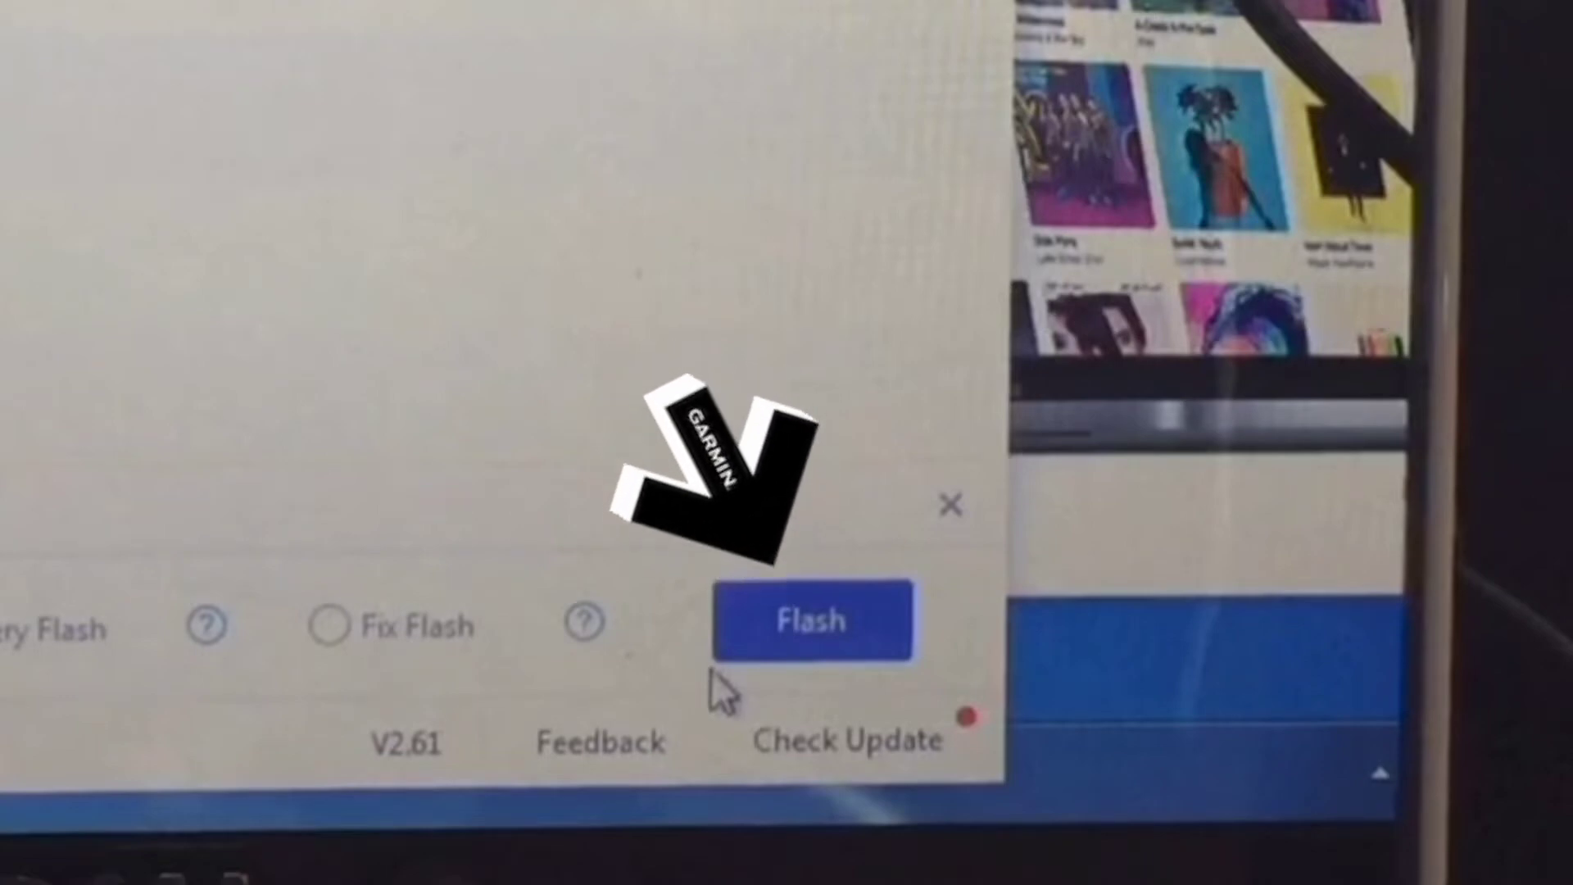
Step: Start flashing iOS 12.5.5 to the iPhone 6 and confirm the flash
left_click(813, 619)
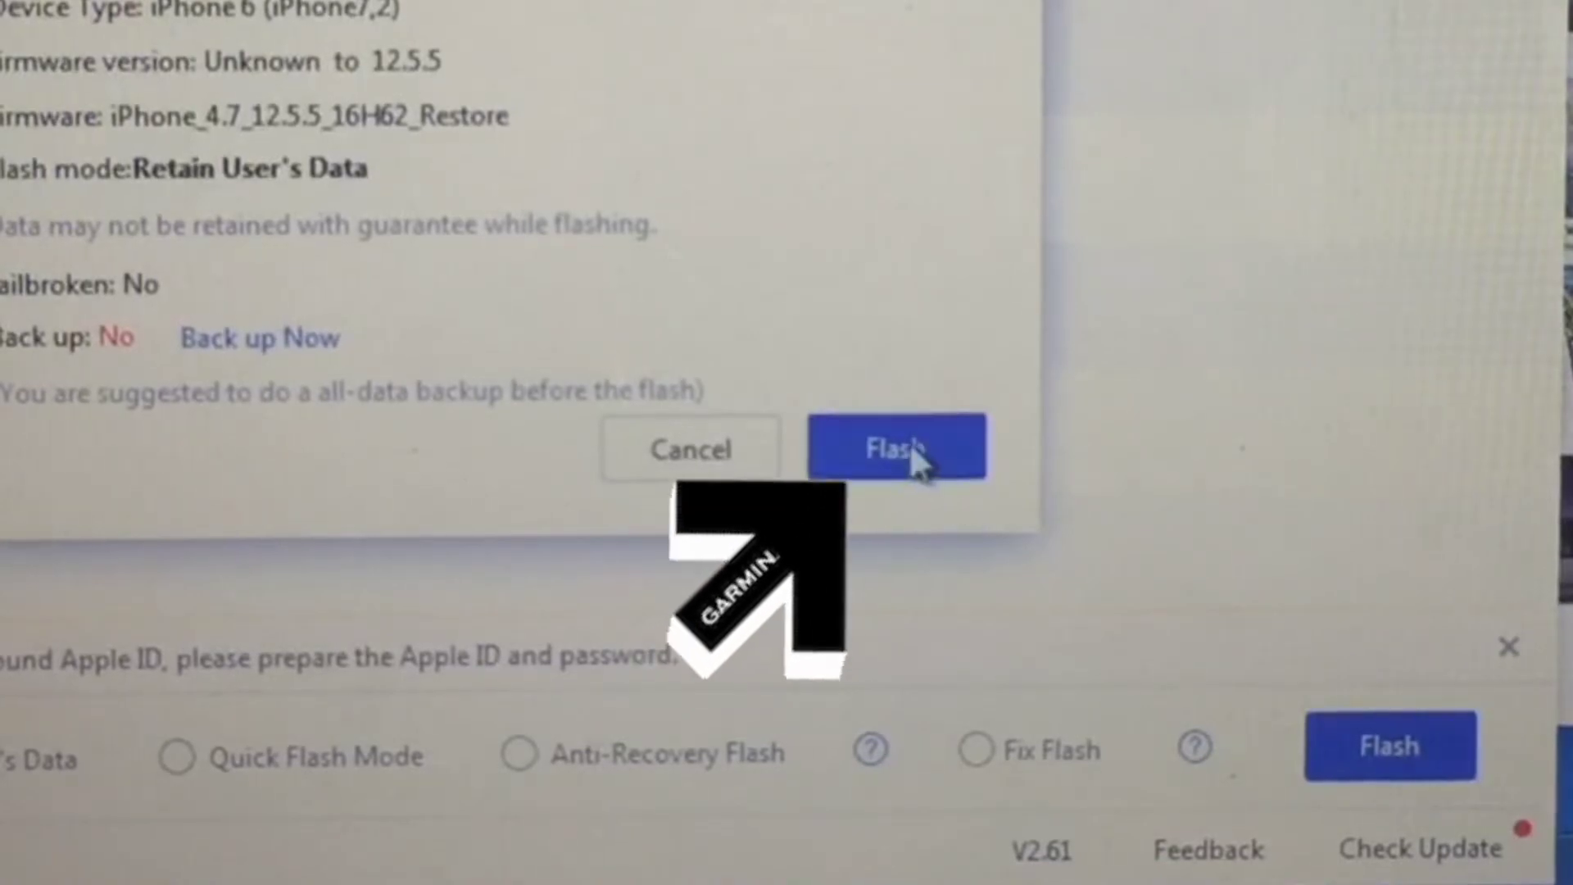
left_click(896, 447)
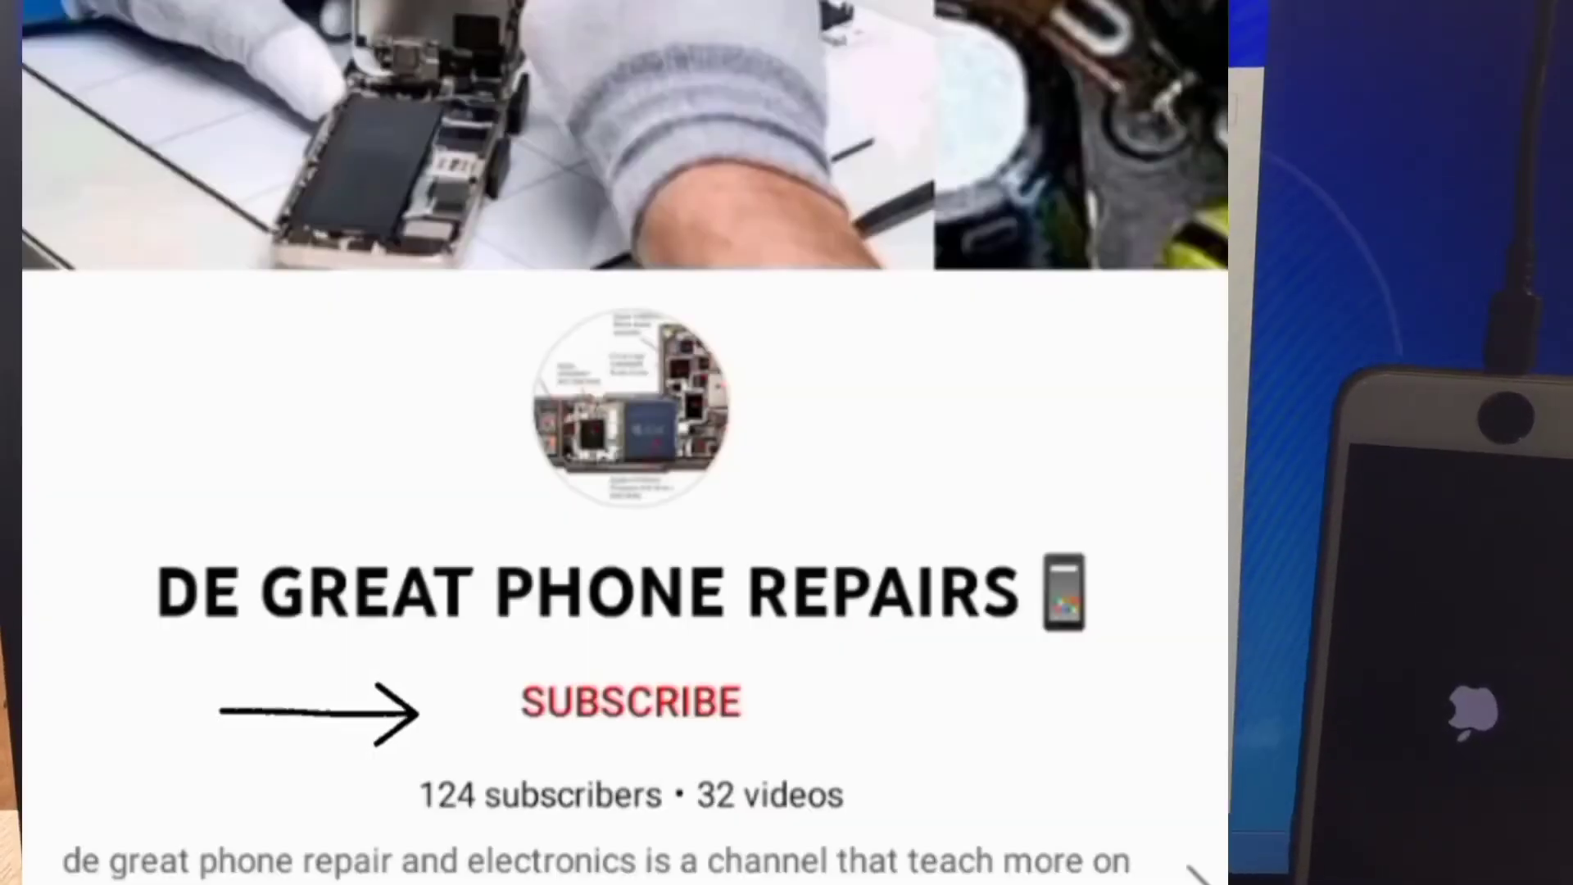
Step: Subscribe to the repair channel on YouTube with bell notifications enabled
left_click(630, 699)
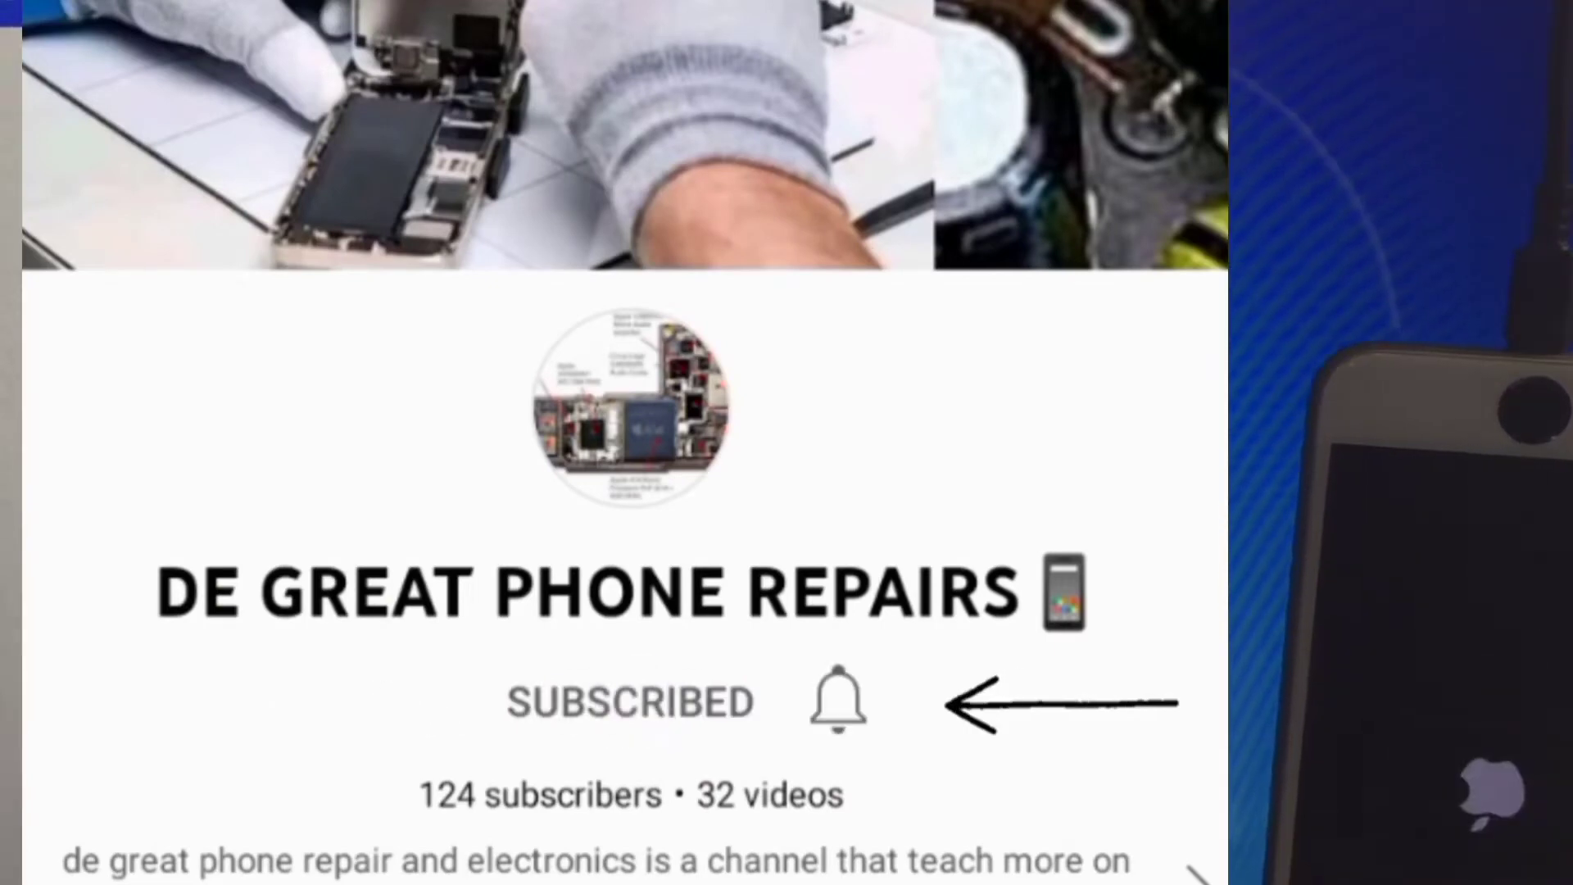
left_click(837, 699)
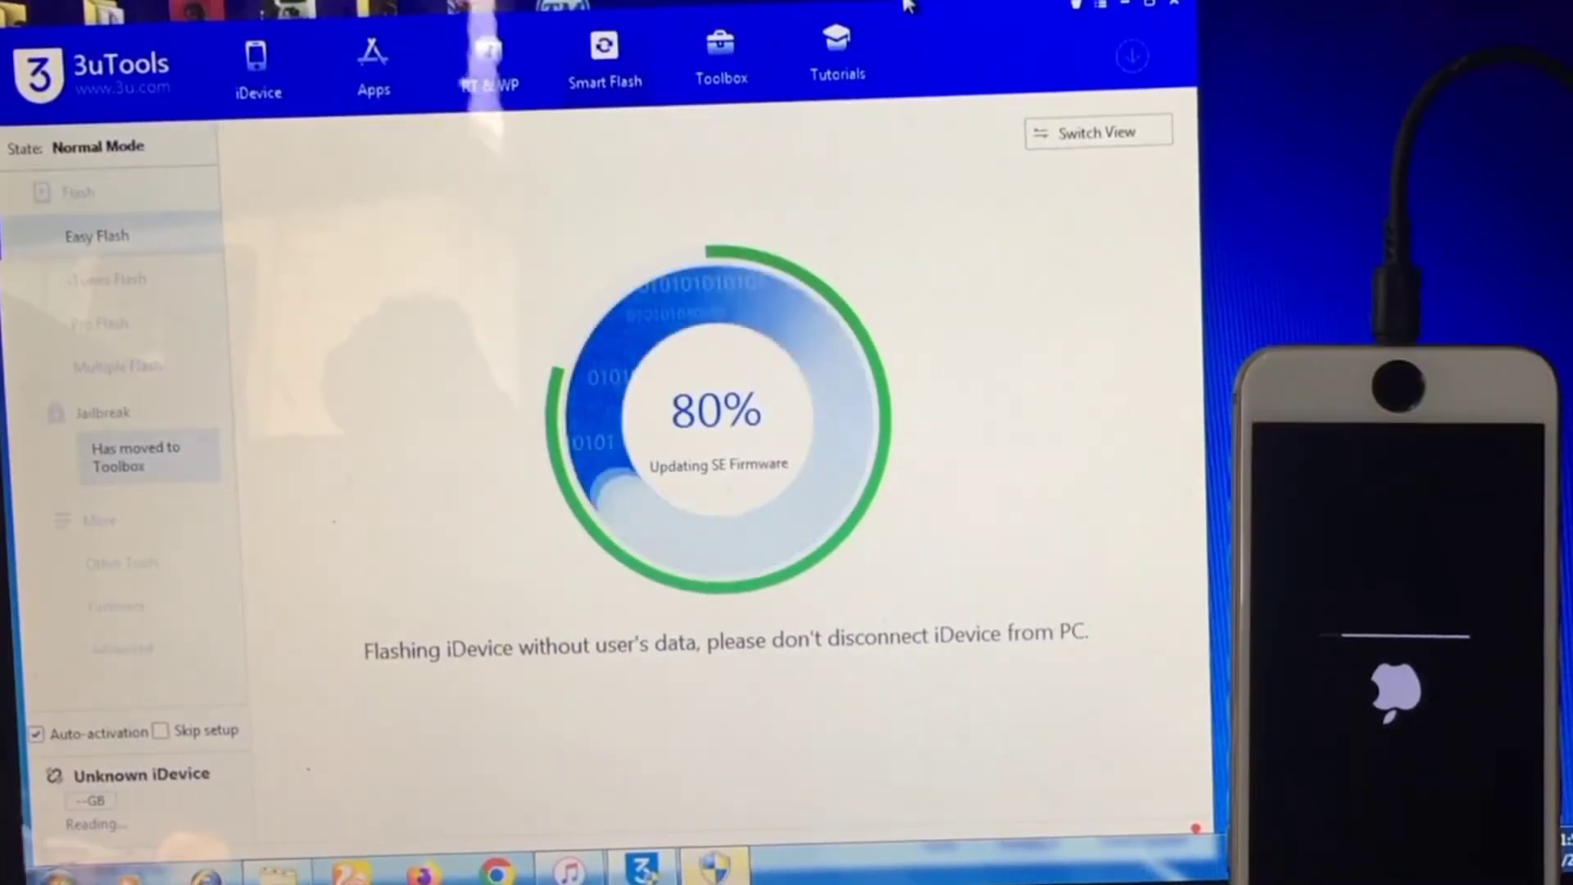
Step: Wait in 3uTools for the flash and auto-activation to report success
left_click(1098, 131)
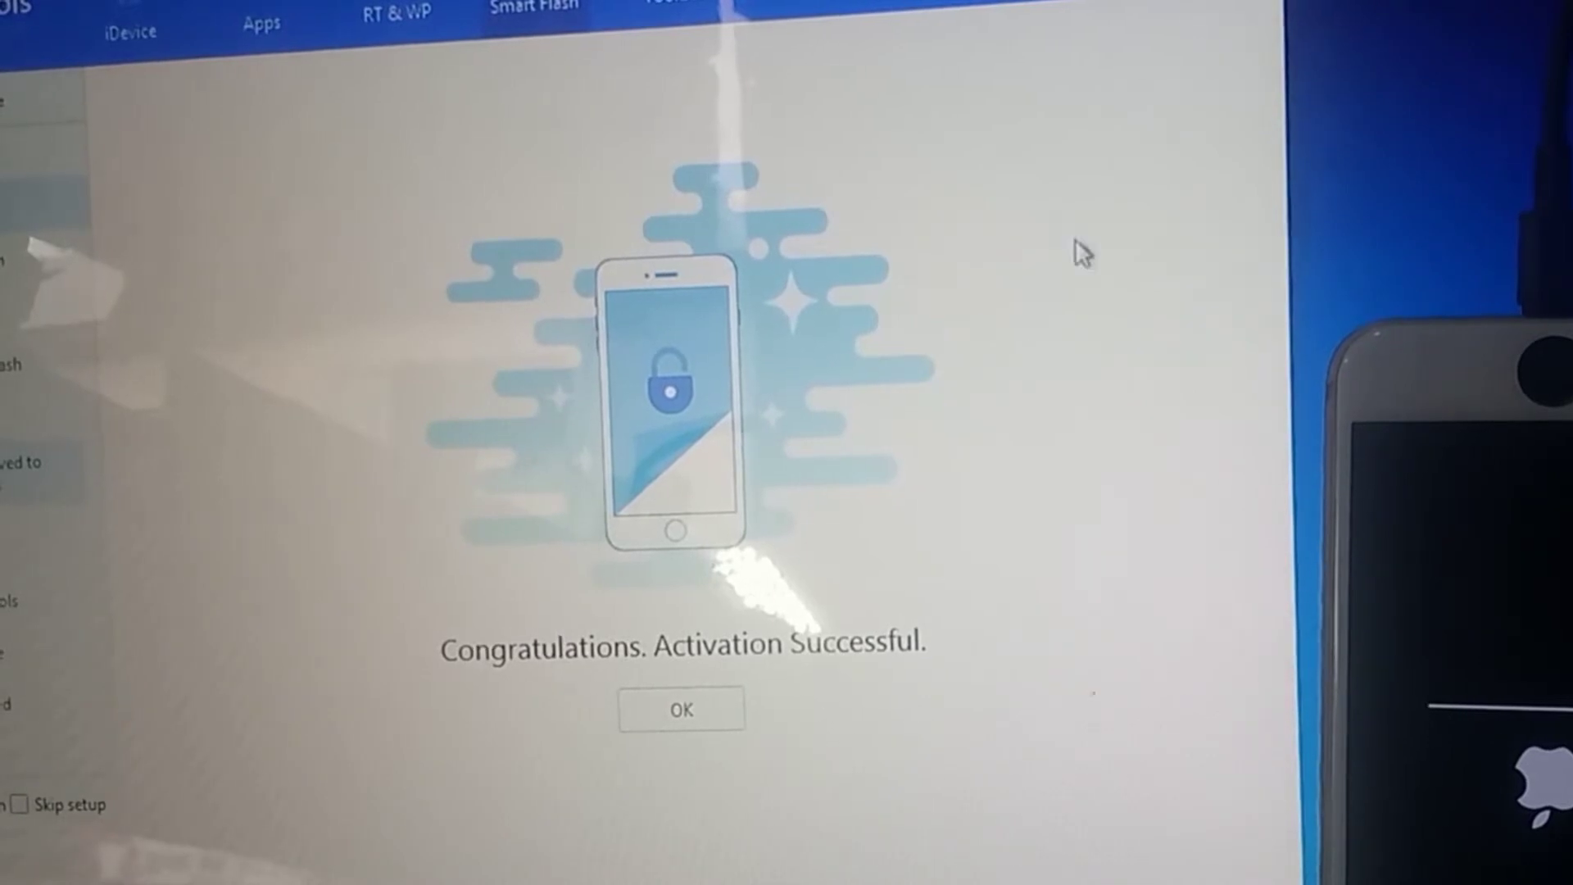
Step: Acknowledge the Activation Successful message with OK so the iPhone boots to Quick Start
left_click(682, 710)
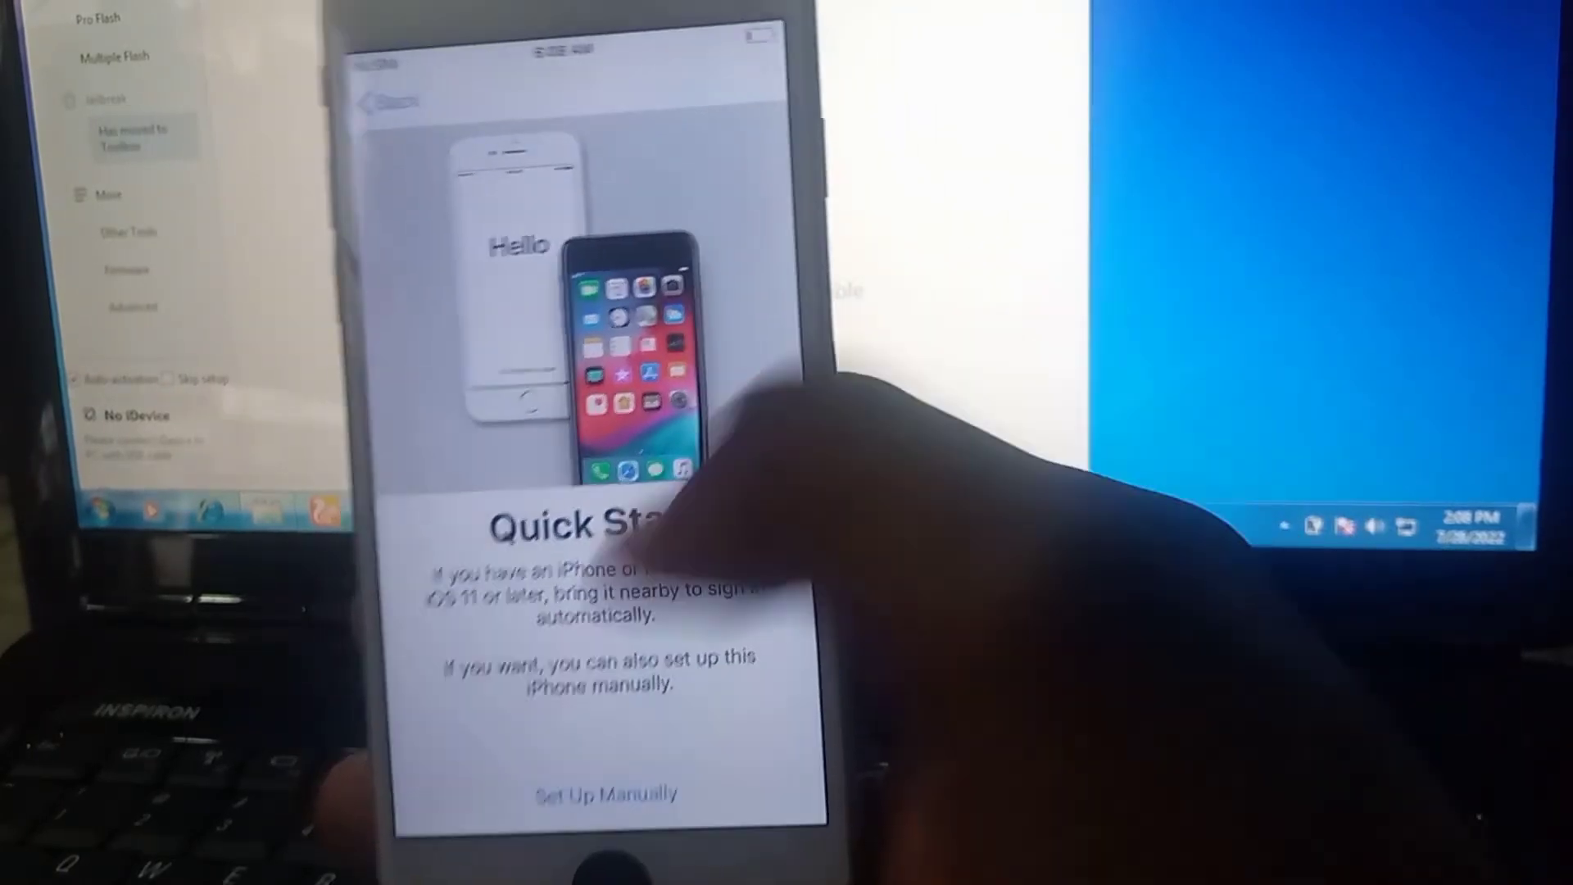
Step: Choose Set Up Manually, continue without Wi-Fi, and pass Data & Privacy and Touch ID
left_click(602, 793)
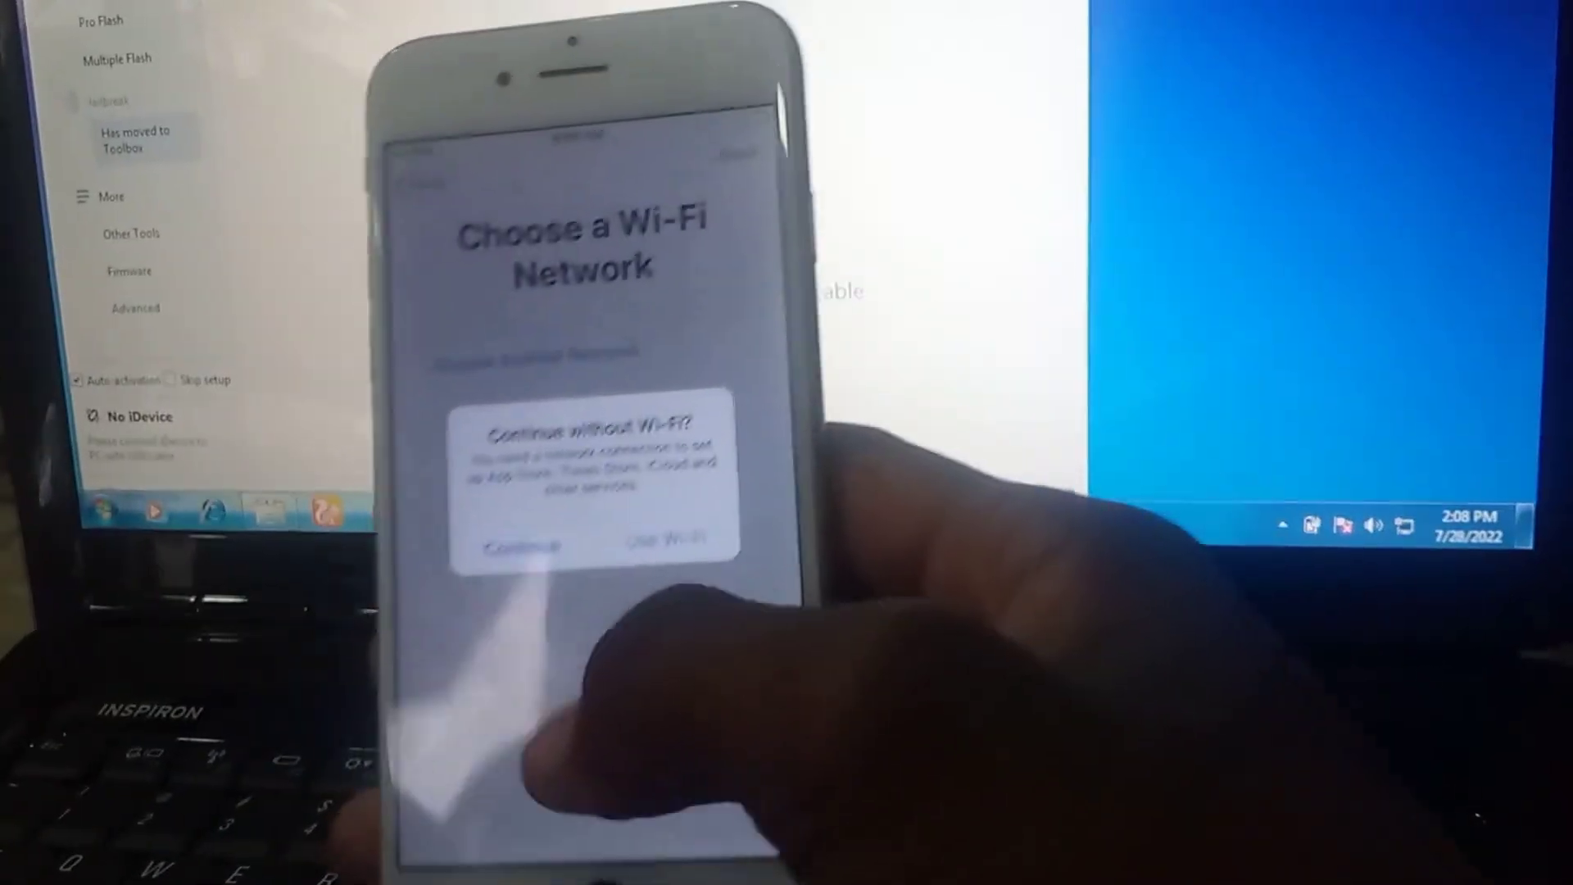
left_click(521, 547)
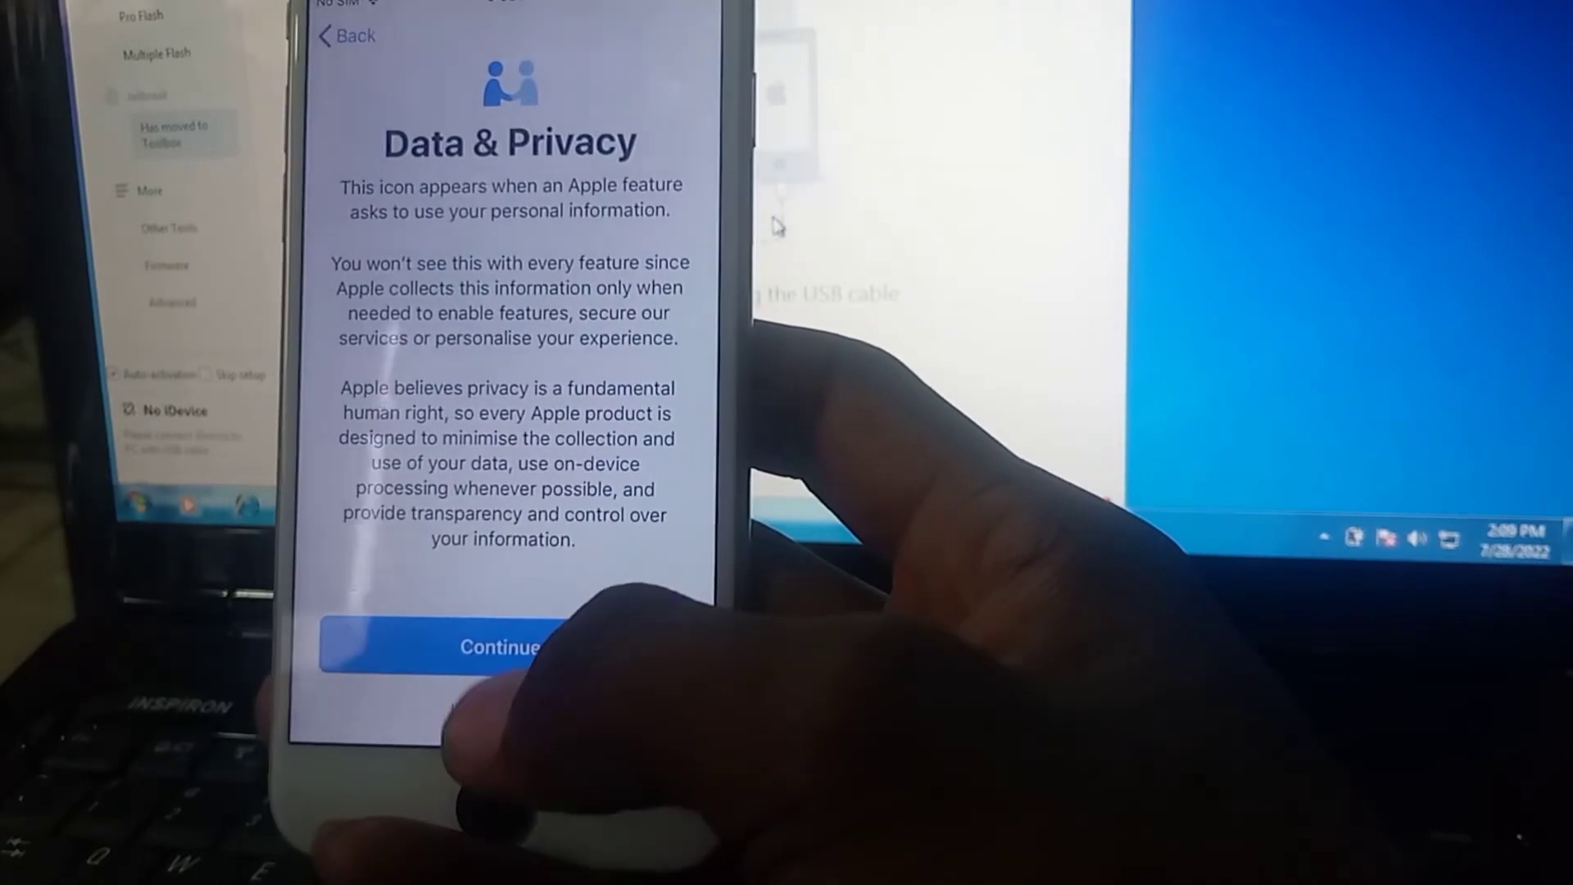
left_click(502, 647)
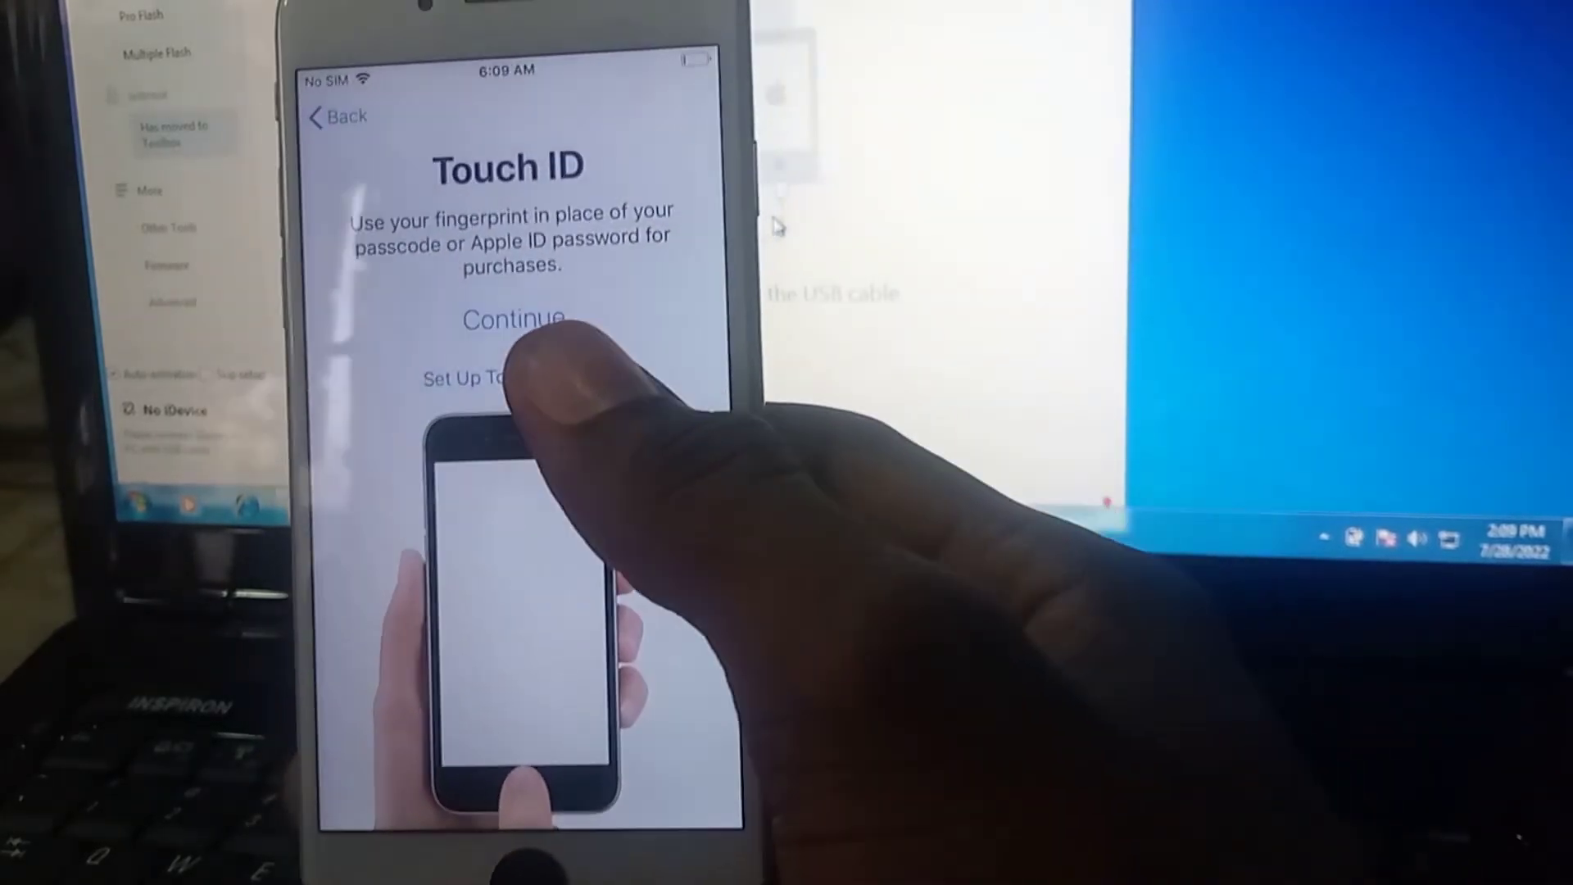
left_click(513, 320)
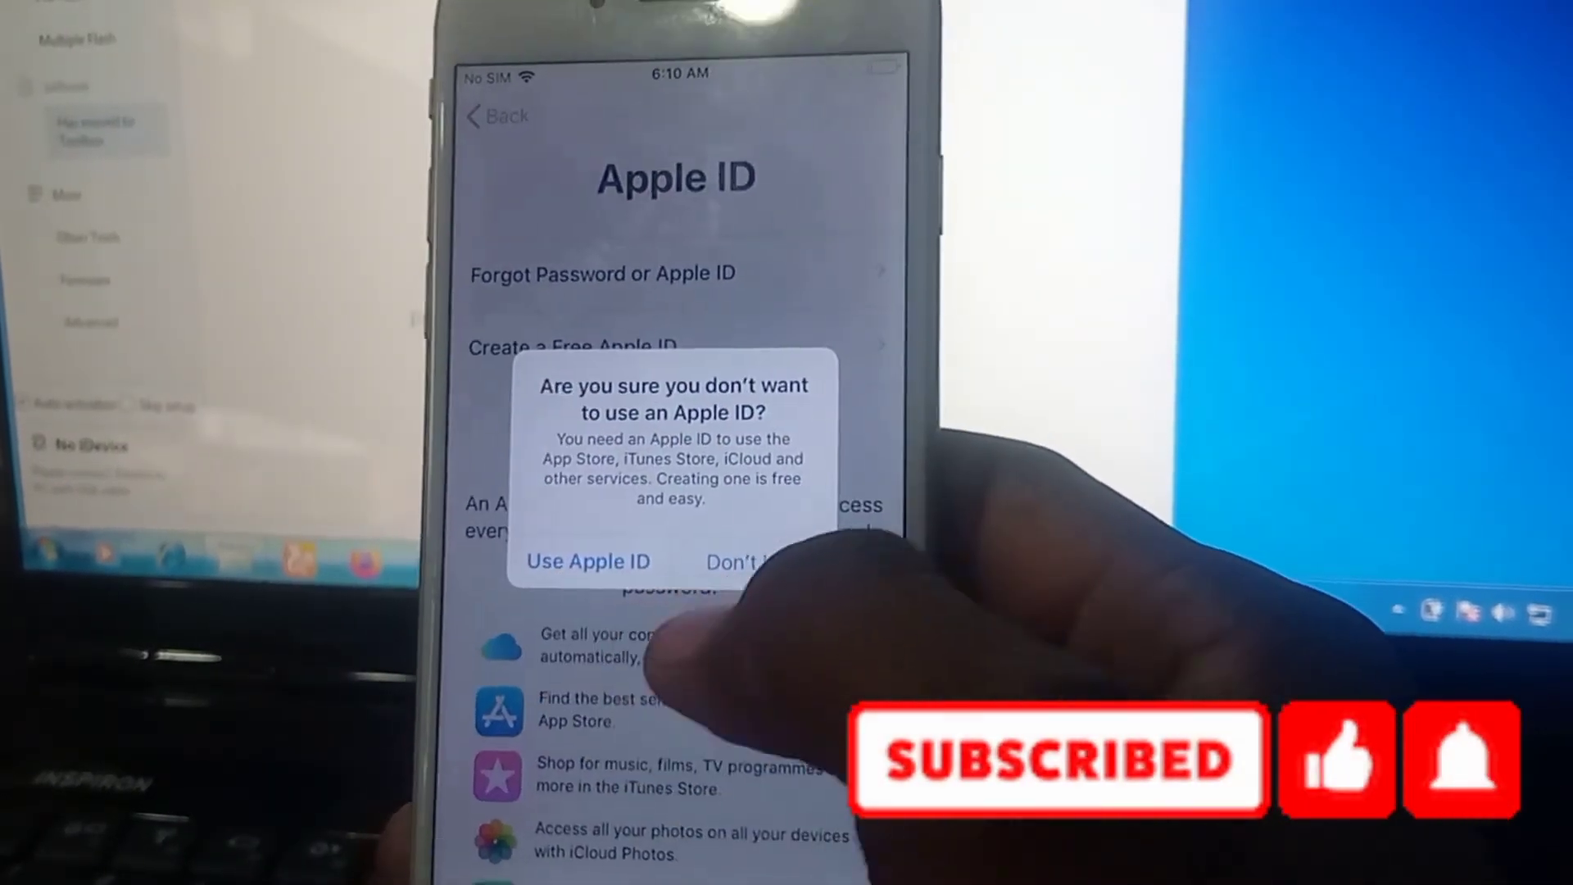
Step: Skip the Apple ID sign-in and move past iMessage to the automatic updates step
left_click(737, 562)
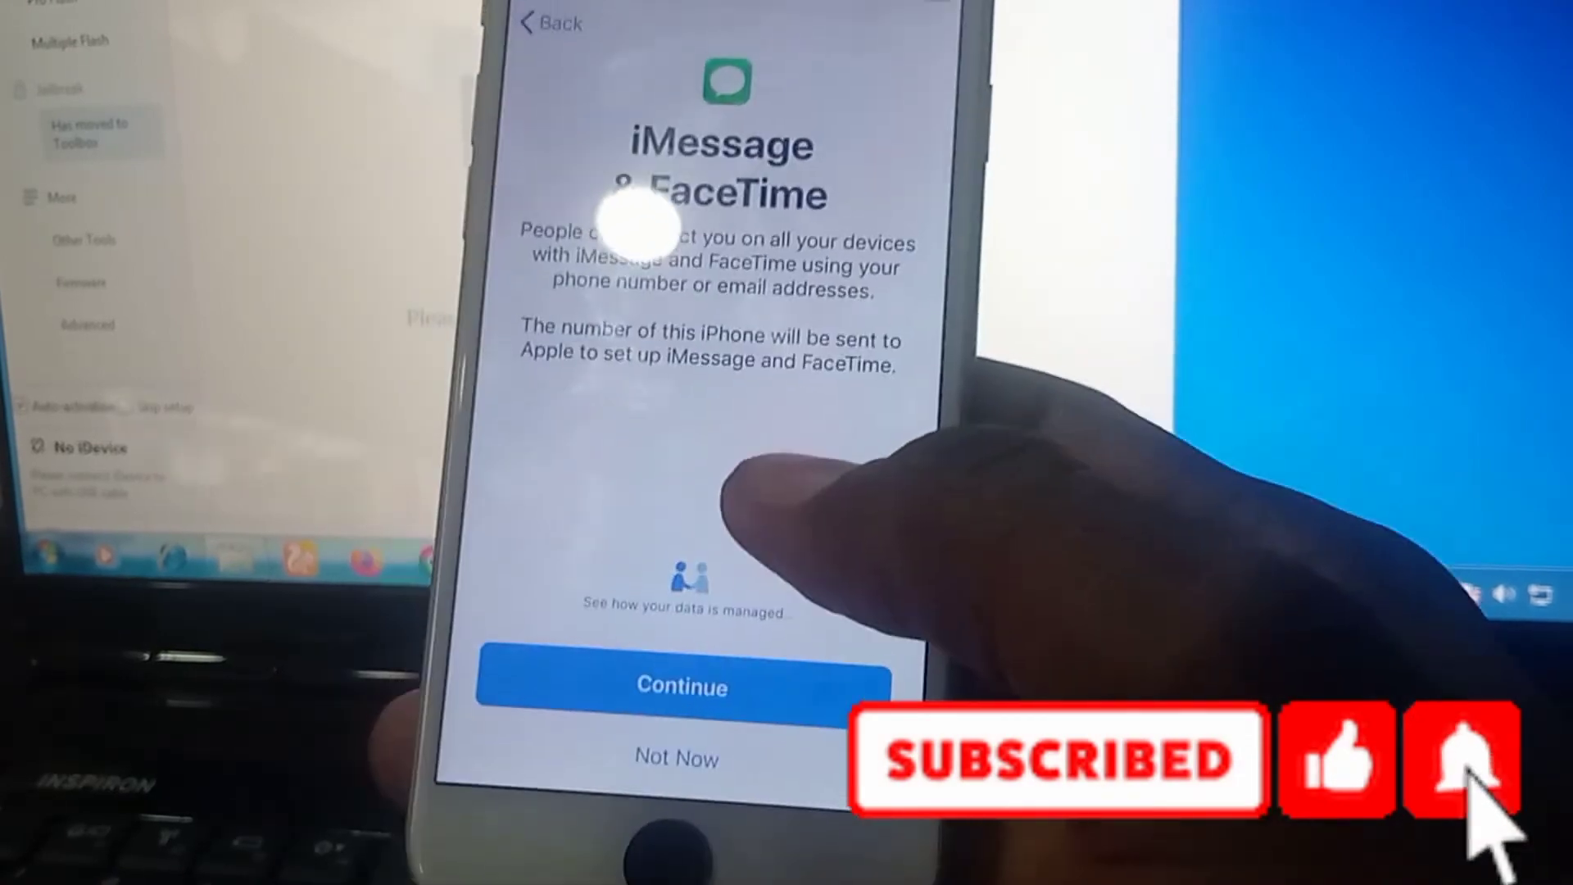
left_click(680, 687)
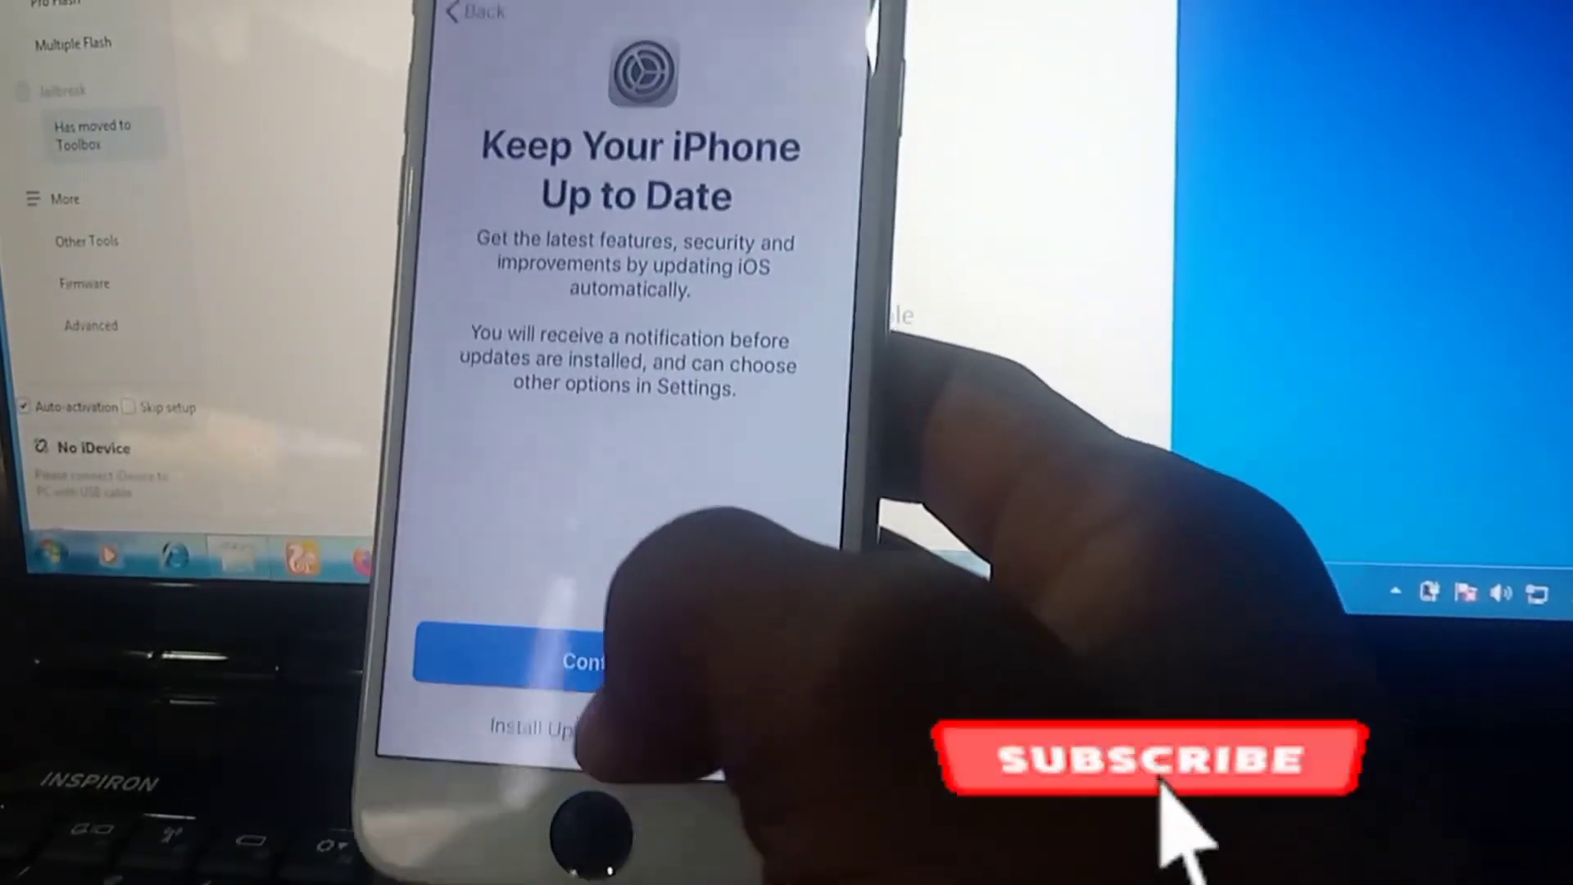